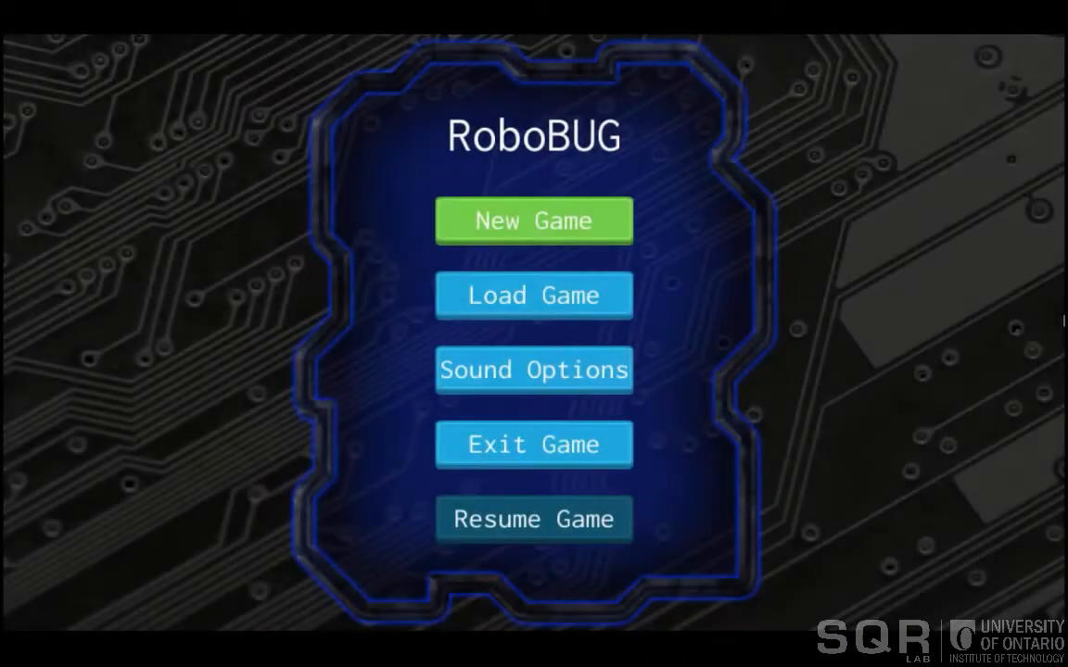
# - Start a new game from the RoboBUG title screen
pyautogui.click(534, 221)
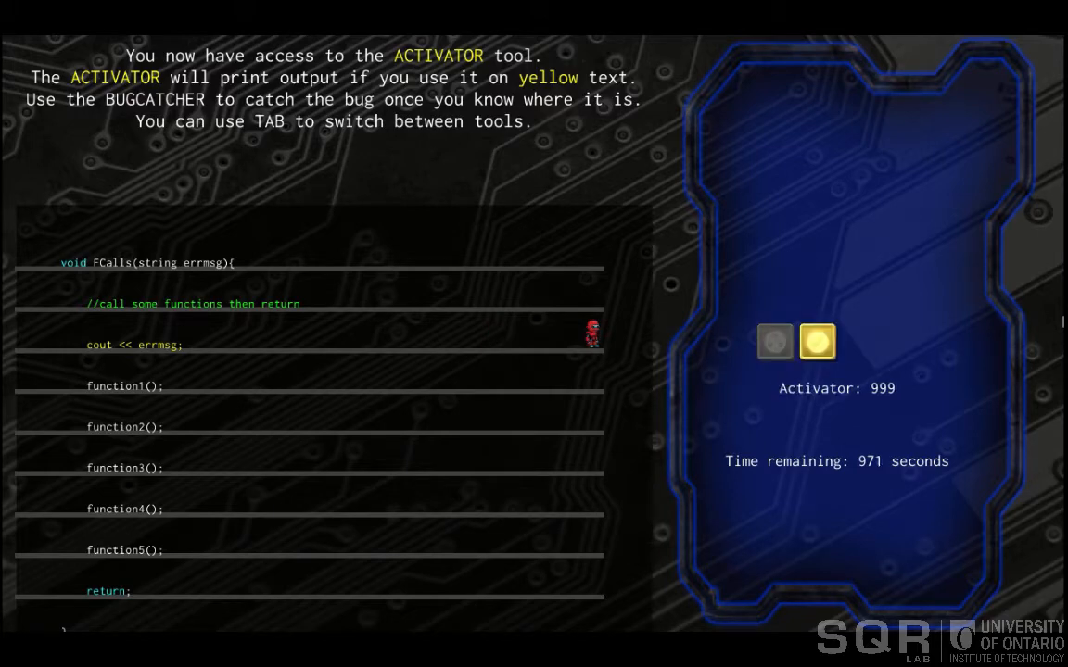
# - Switch from the Bugcatcher to the Activator tool on the FCalls code
pyautogui.press('Tab')
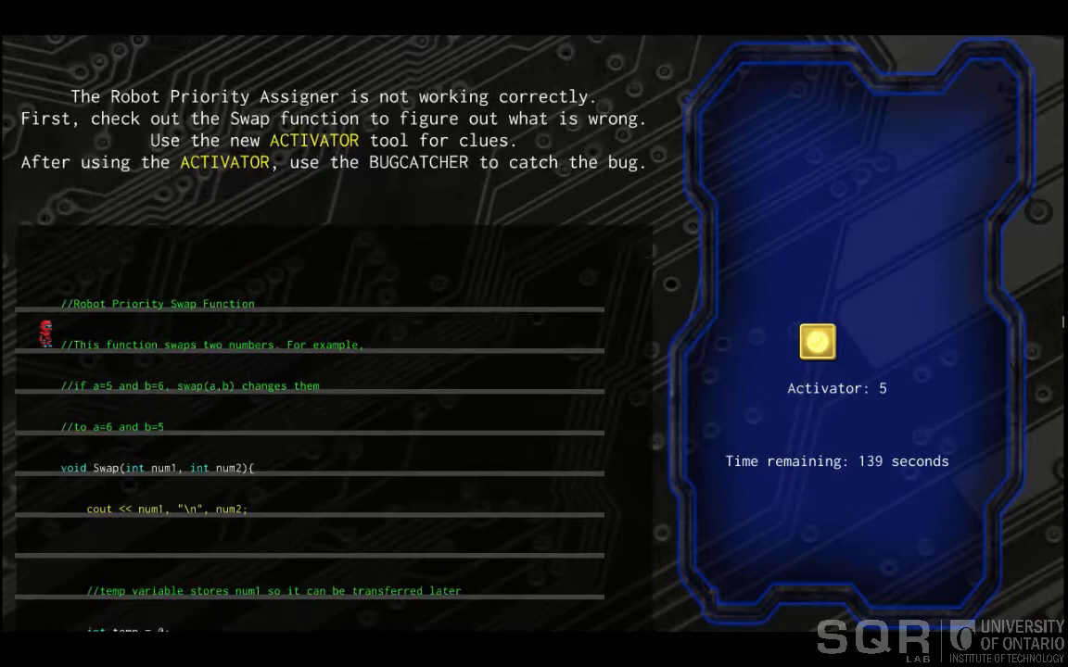
# - Scroll down through the Swap function to examine its lines for the bug
pyautogui.scroll(-3)
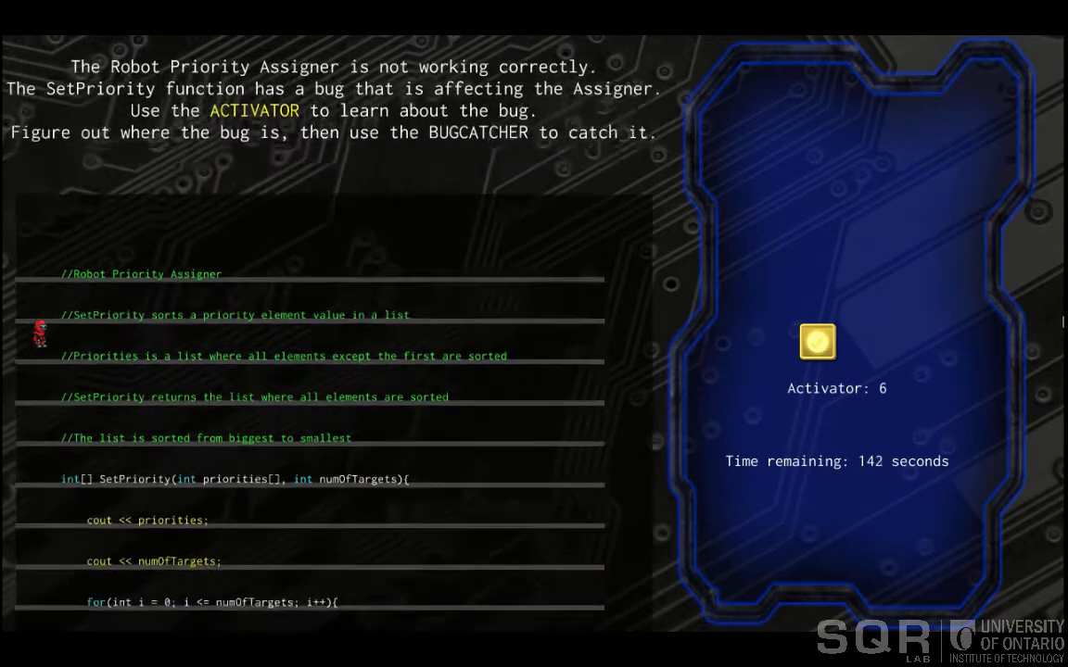
# - Inspect the SetPriority code, print the priorities list and dismiss its output
pyautogui.scroll(-3)
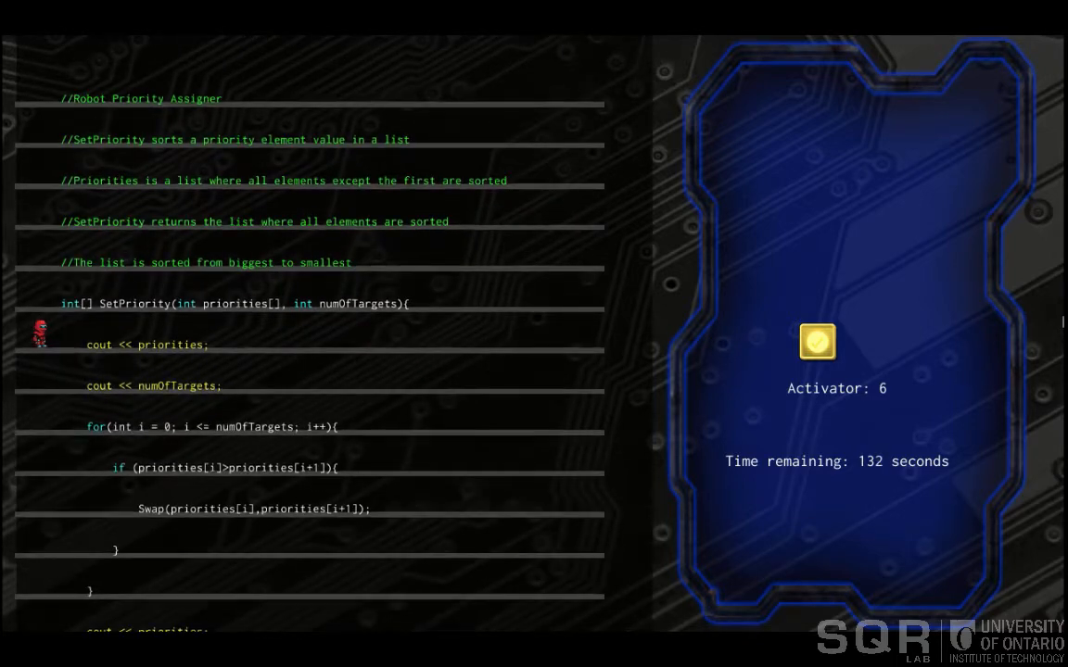
pyautogui.scroll(3)
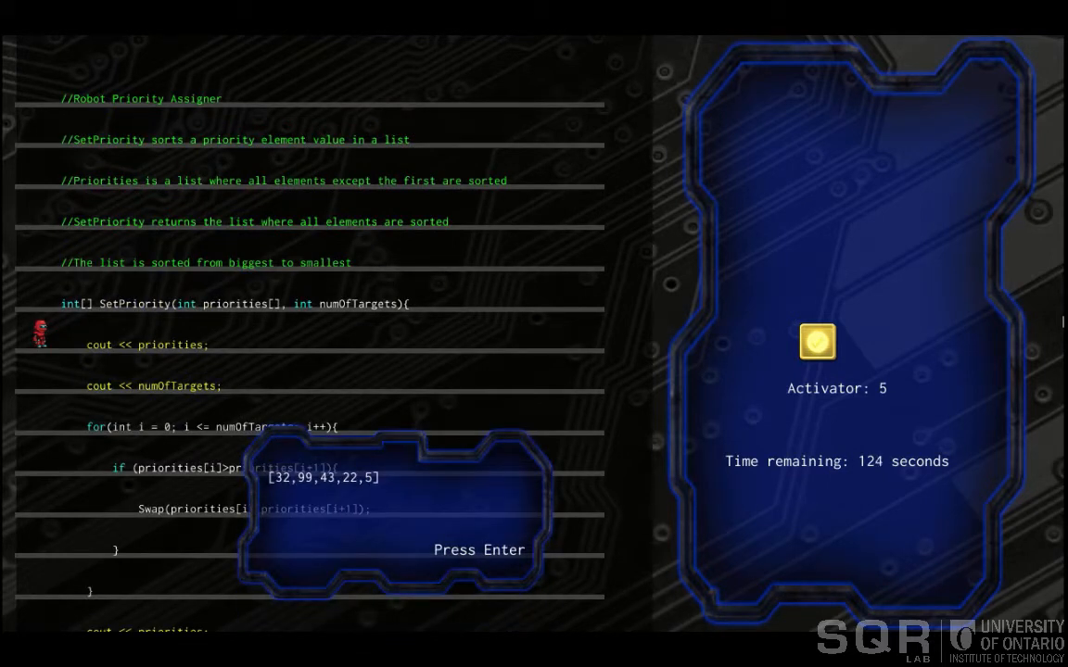
pyautogui.scroll(3)
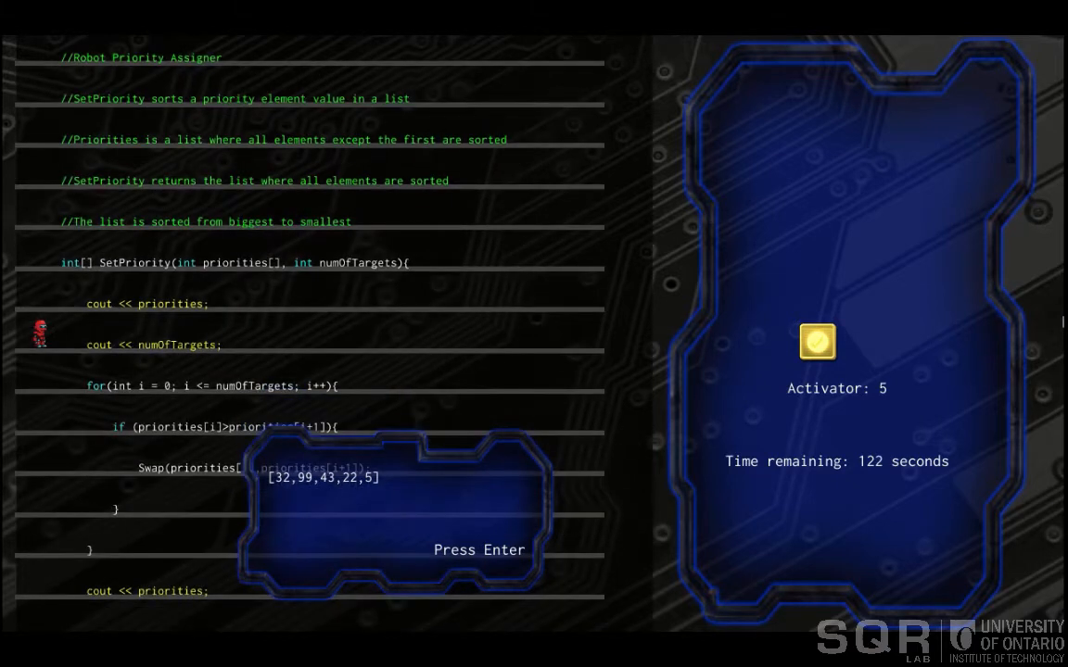
pyautogui.press('Return')
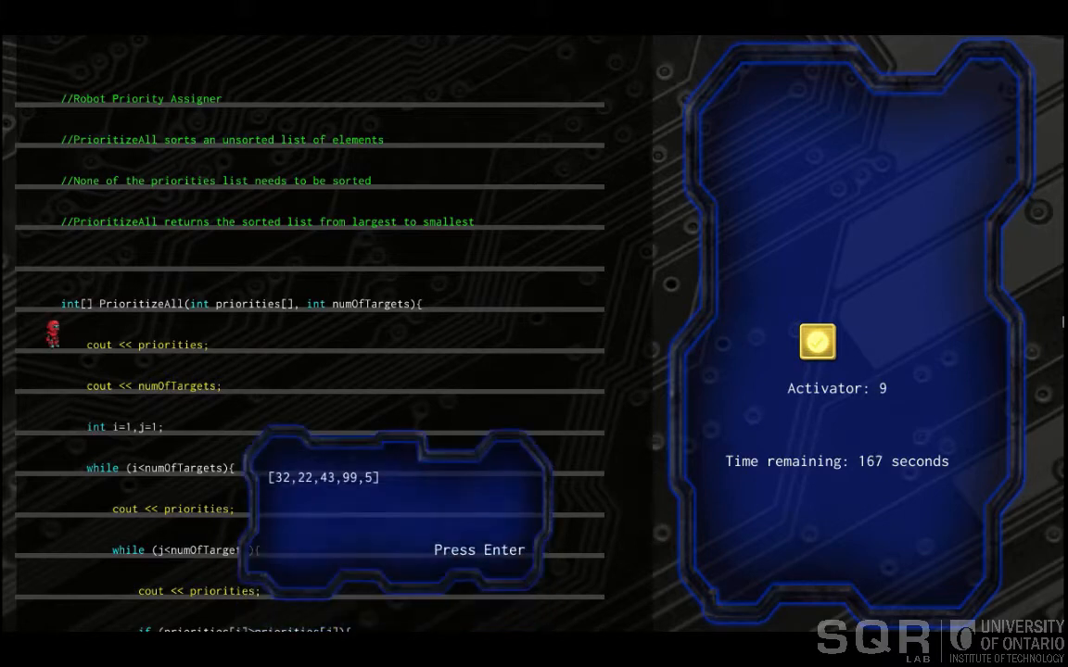
# - Dismiss the printed priorities [32,22,43,99,5] and the printed value 5 popups
pyautogui.press('Return')
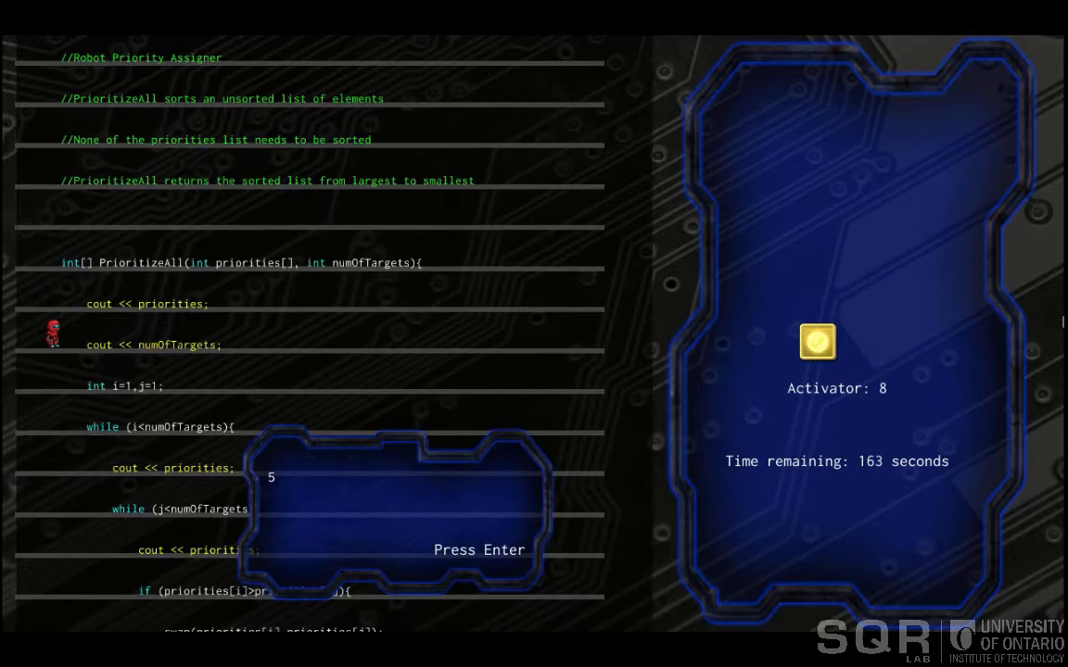
pyautogui.press('Return')
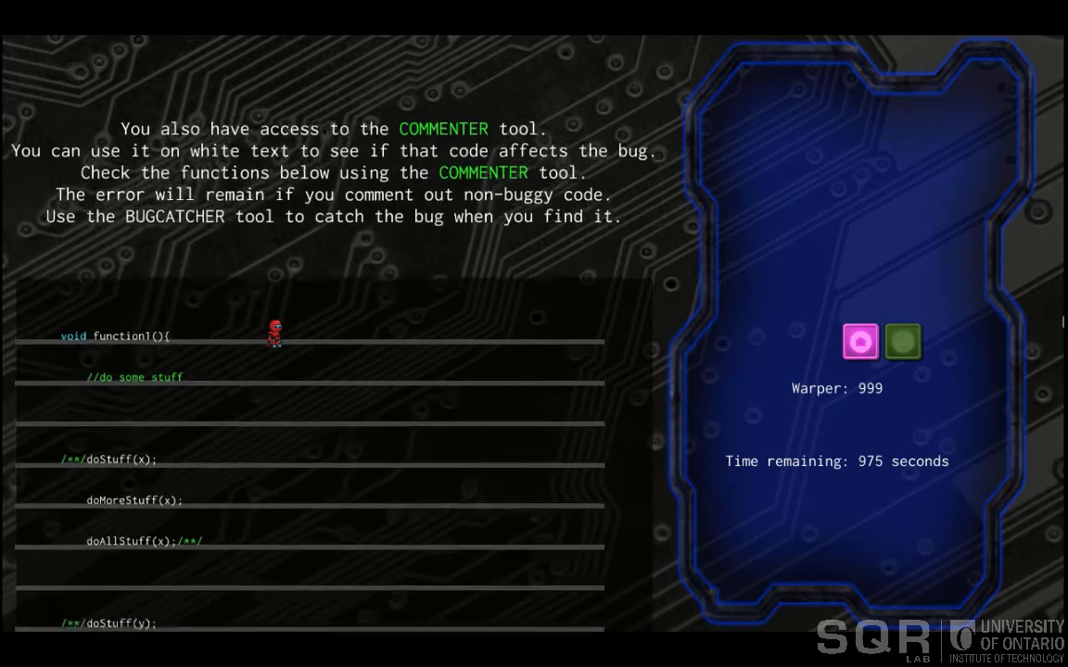
# - Scroll through function1 and use the Commenter on one of its code lines
pyautogui.scroll(-3)
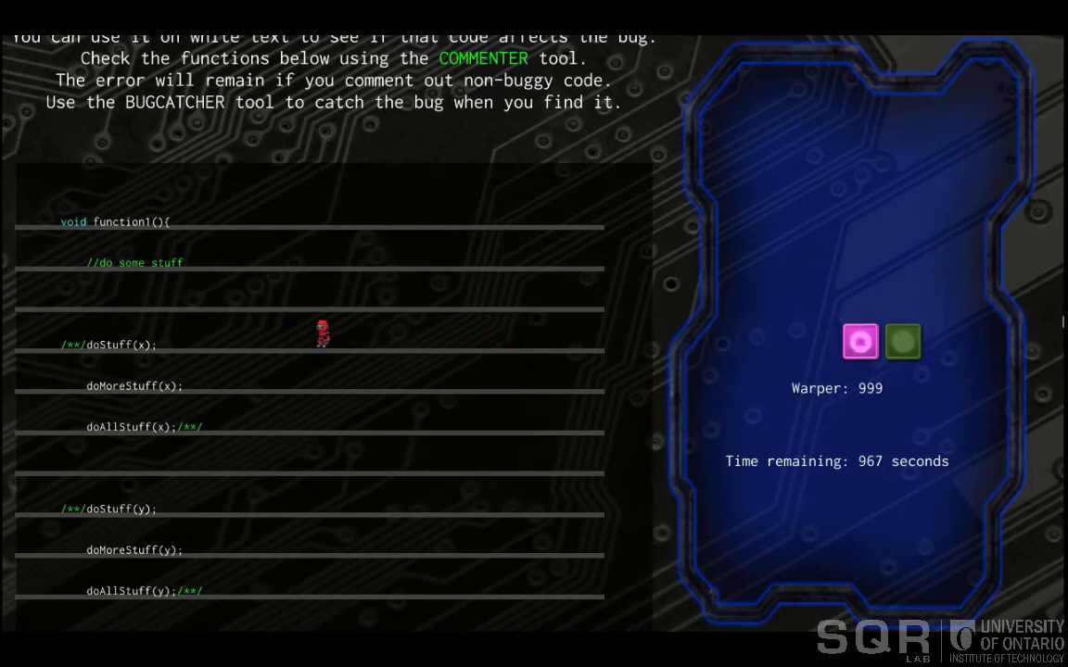
pyautogui.click(903, 341)
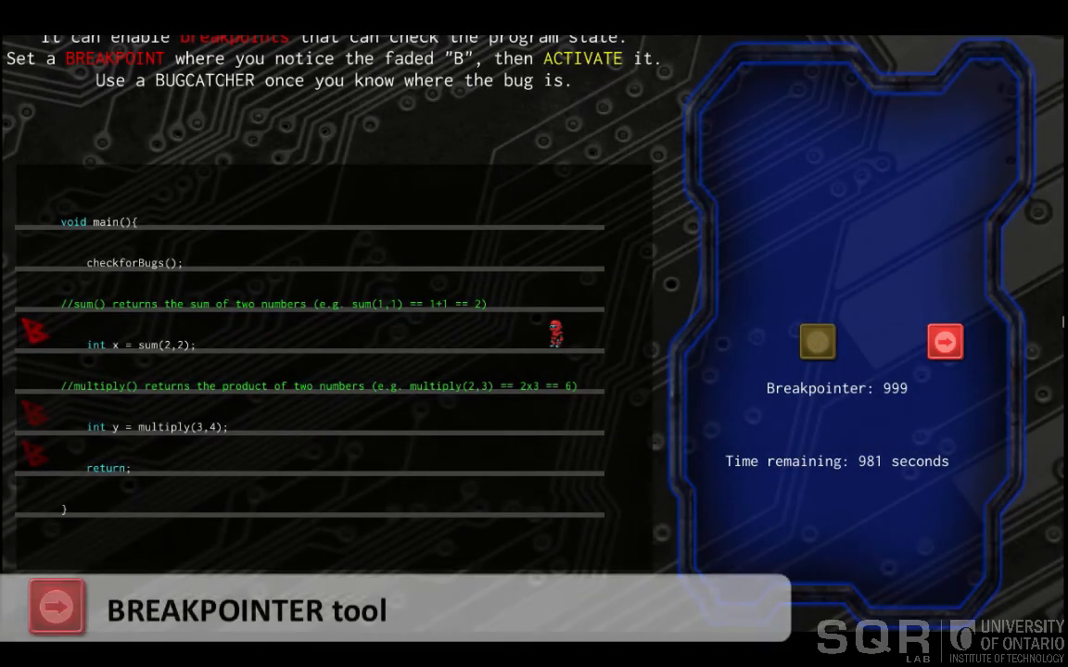
# - Toggle between the Activator and Breakpointer, returning to breakpoint mode on main()
pyautogui.click(816, 341)
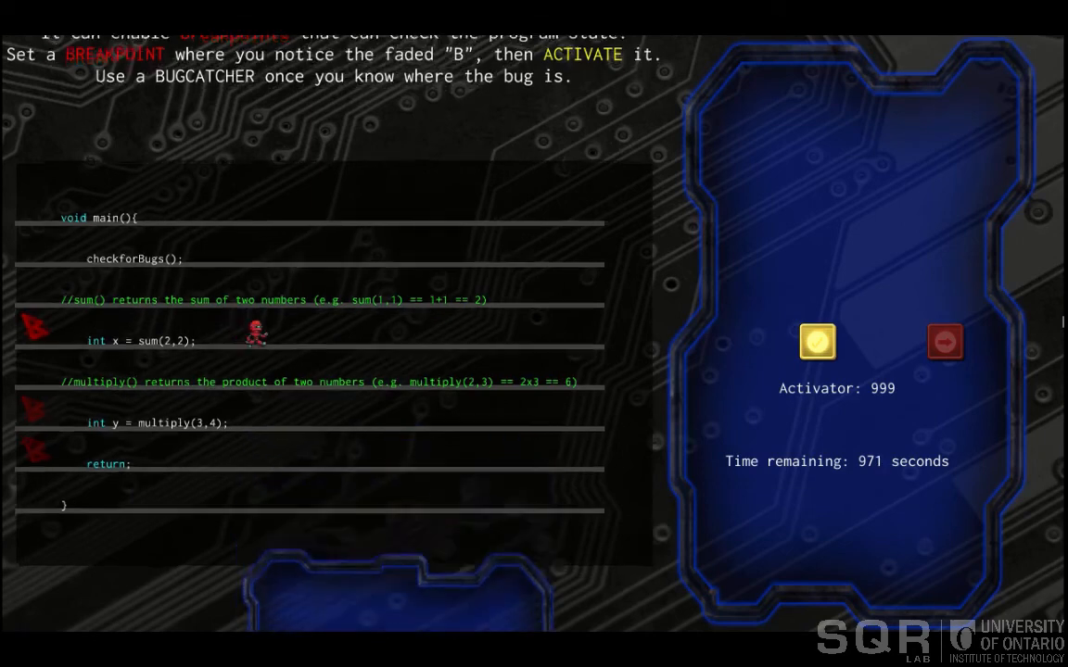
pyautogui.click(816, 341)
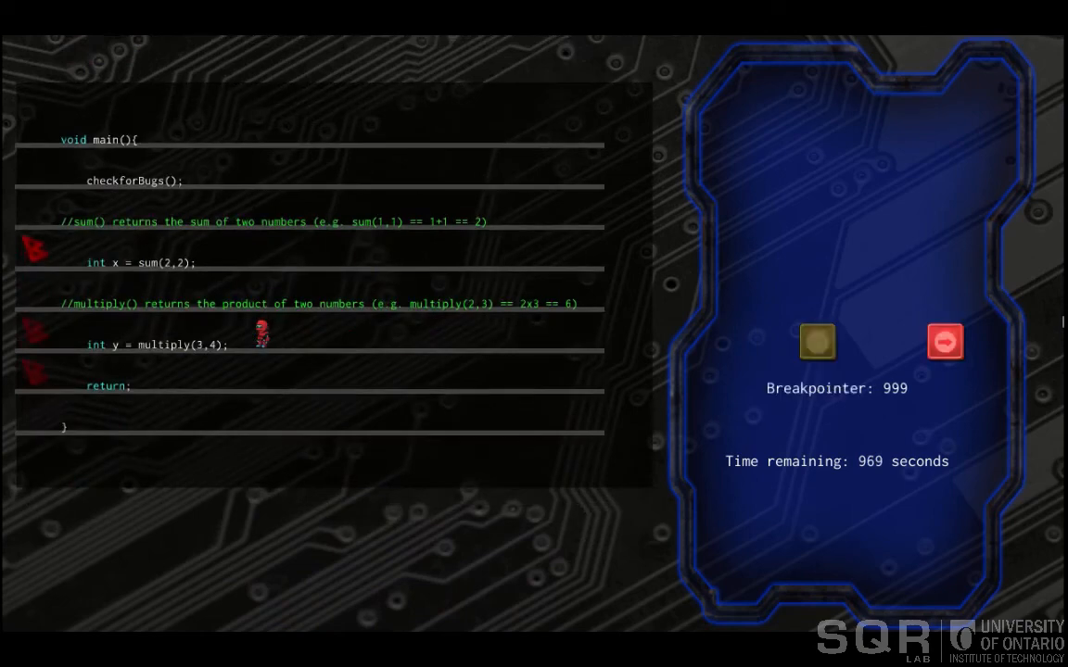